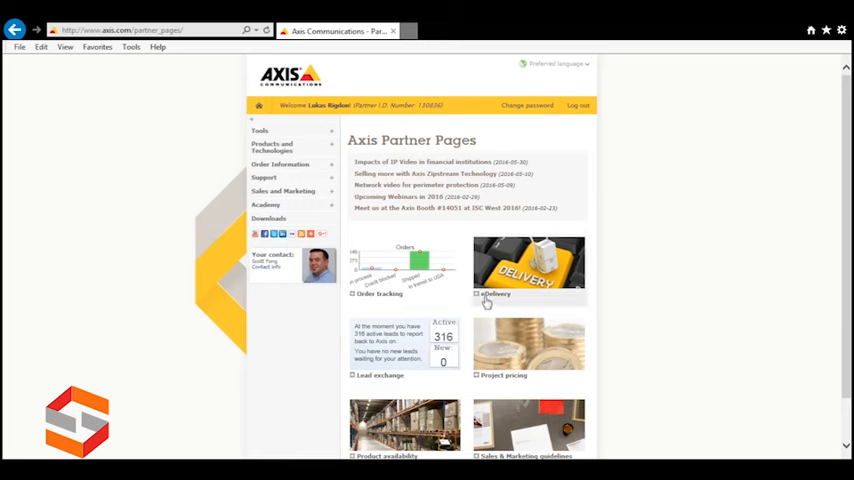
mouse_move(430, 234)
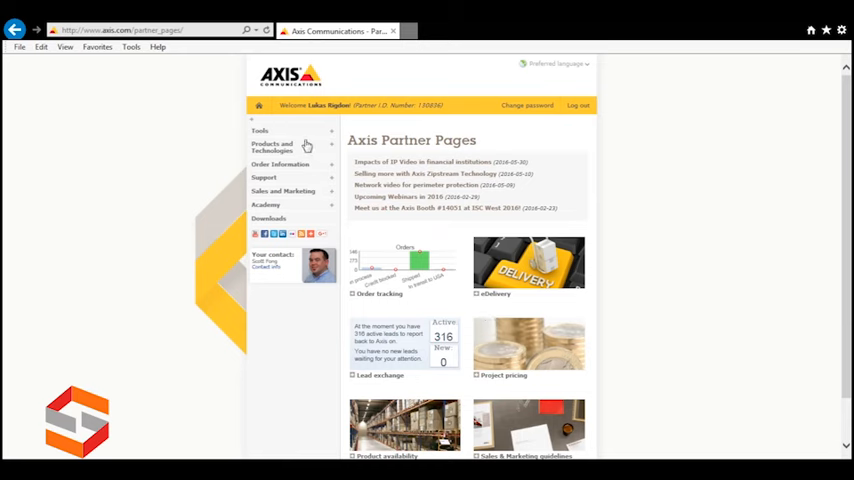
mouse_move(273, 225)
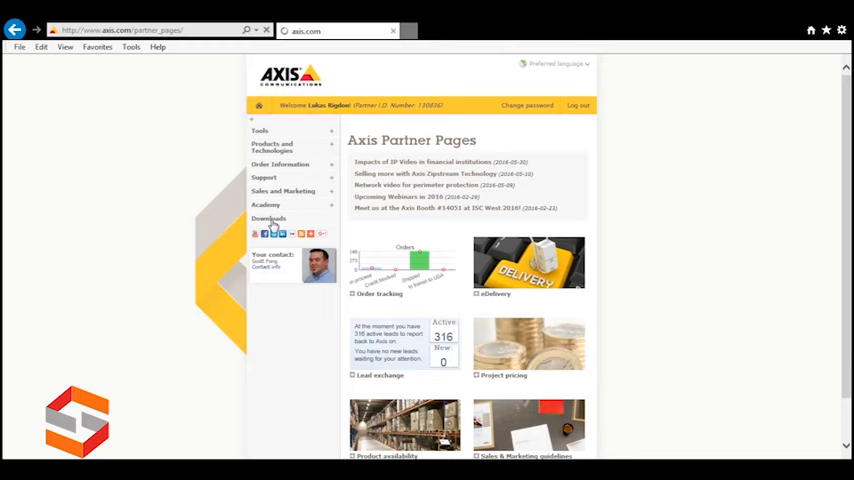
Open the Files to download list and open one of its files in a second axis.com page.
click(268, 219)
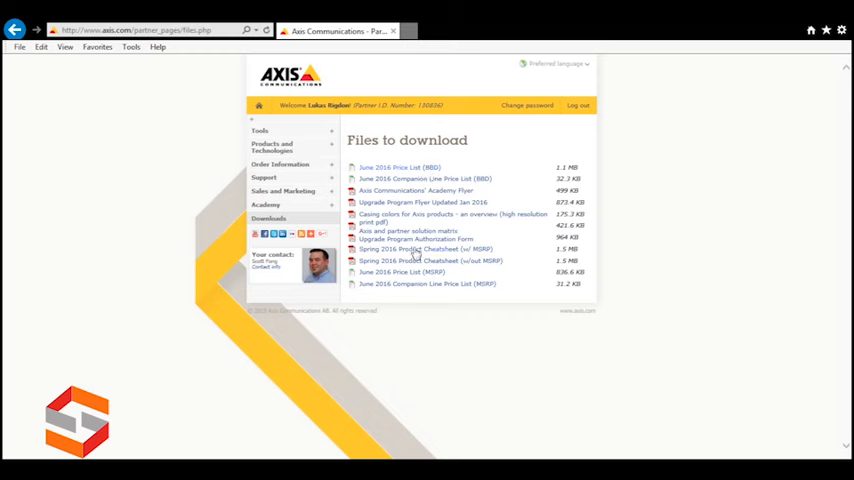
click(428, 249)
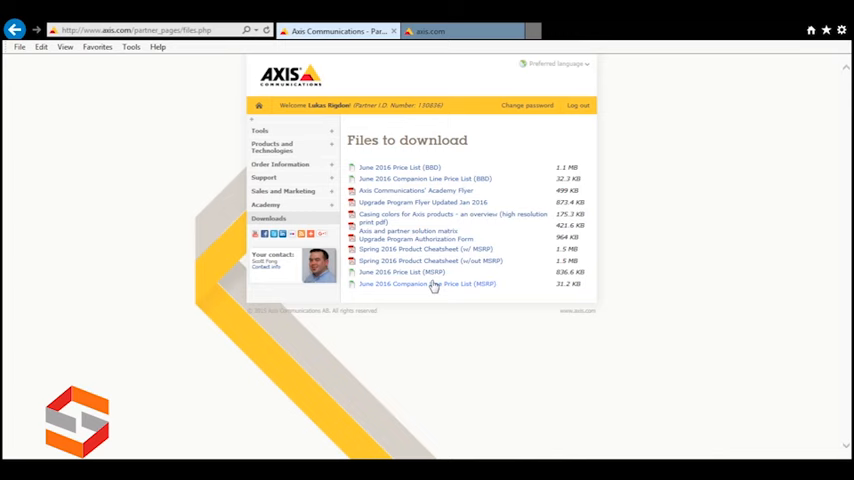
mouse_move(340, 186)
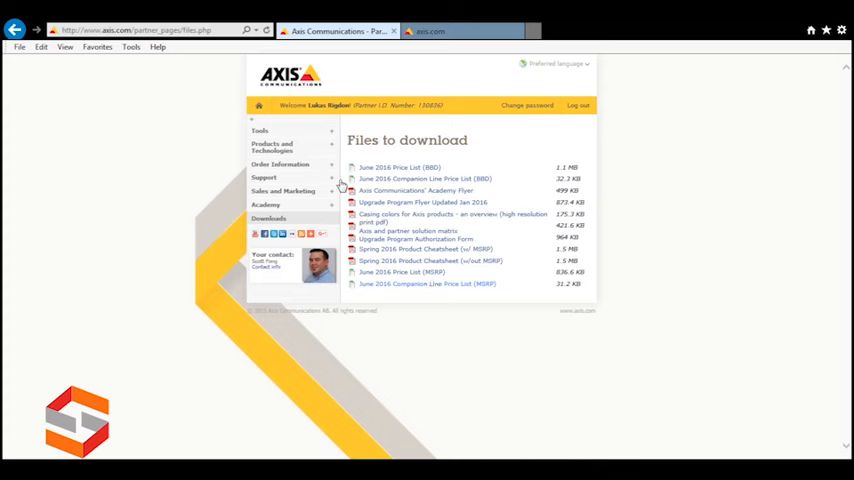
Expand the Support menu to list chat support, DOA, phone support and warranty pages.
click(264, 177)
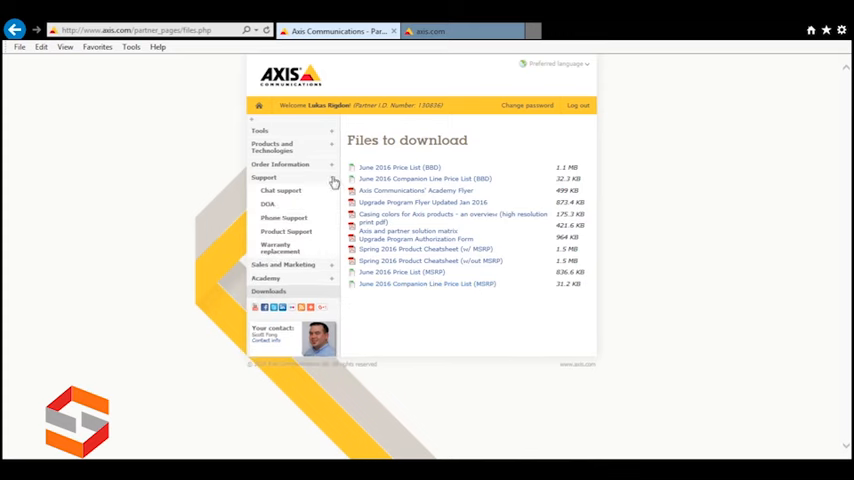
mouse_move(286, 209)
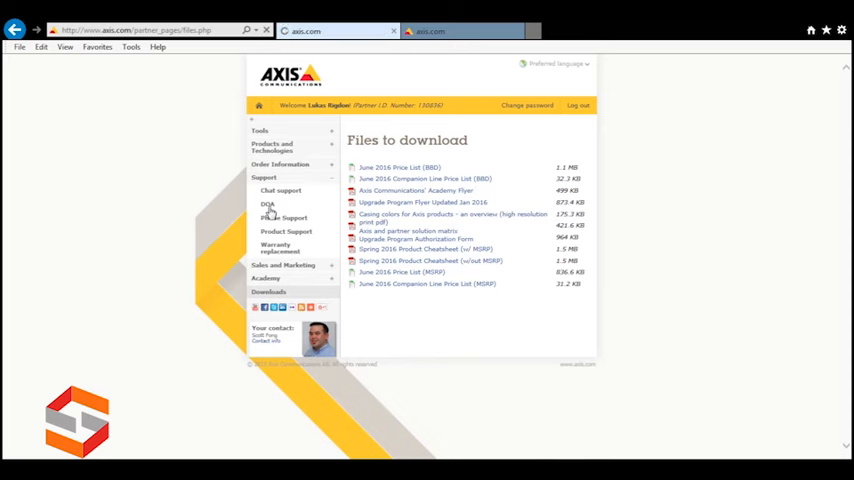
Open the DOA form from the Support menu.
click(267, 204)
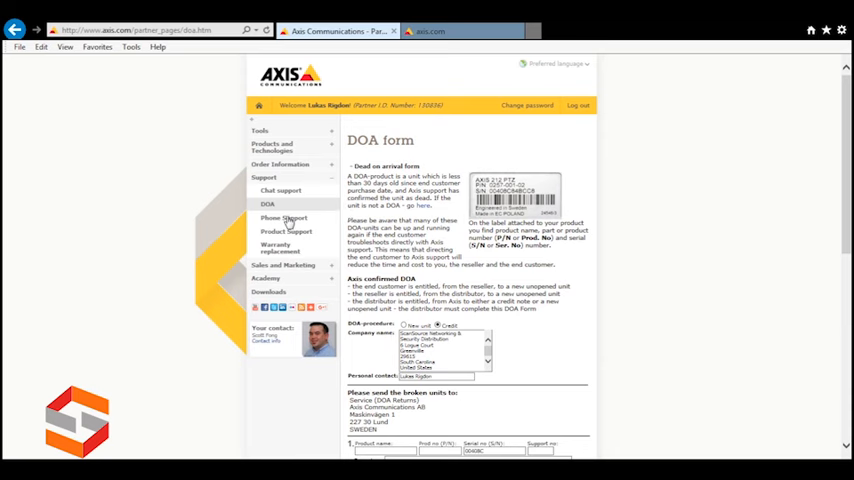
Show the prioritized US and Canada partner phone support details, including the 888-TEC-AXIS line.
click(283, 218)
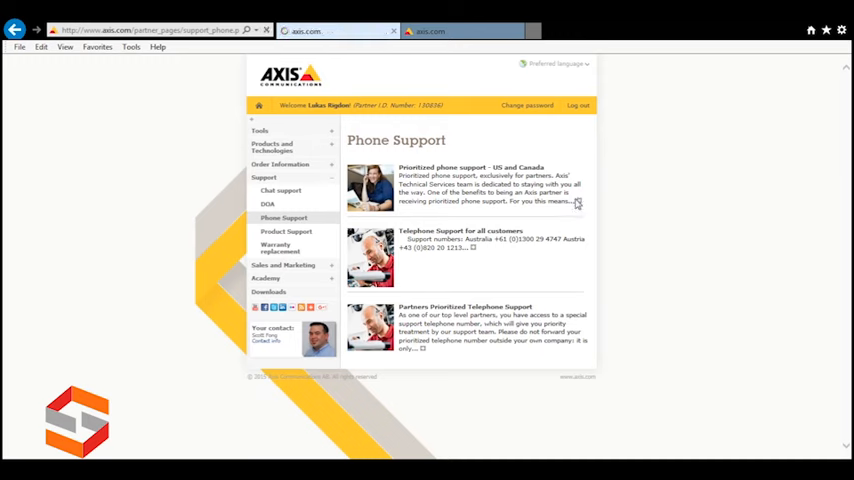
click(470, 167)
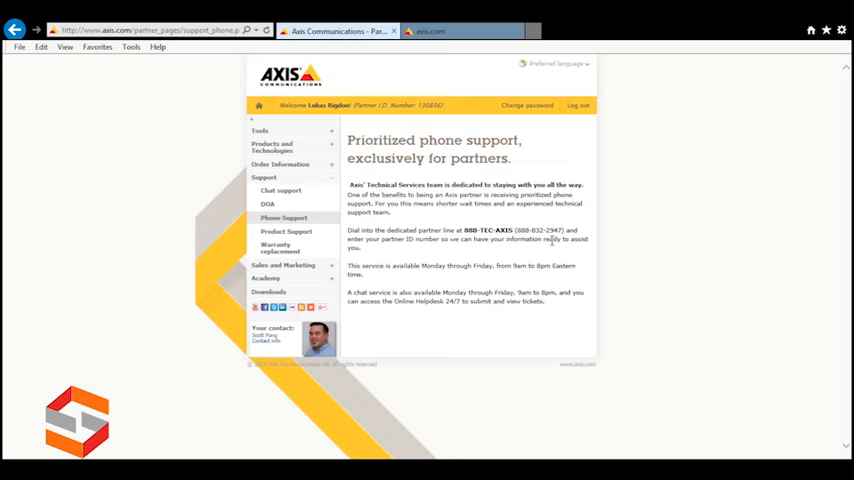
mouse_move(276, 202)
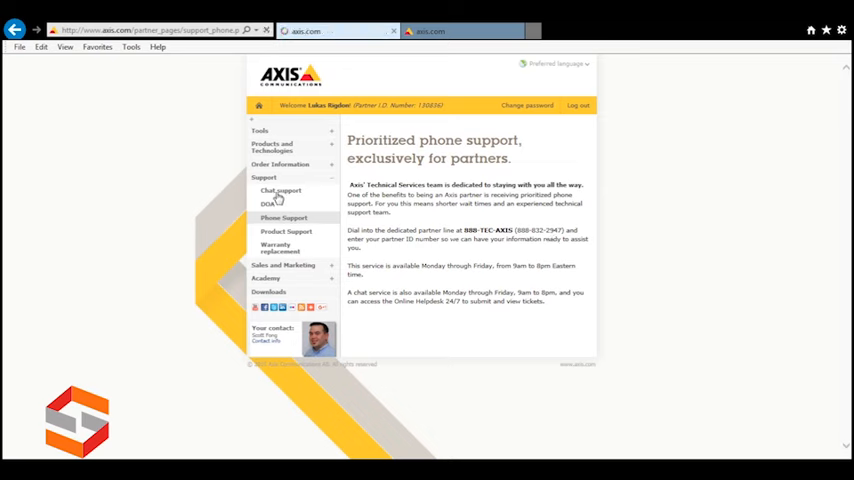
Open the Chat support page showing the chat window link and regional hours.
click(280, 190)
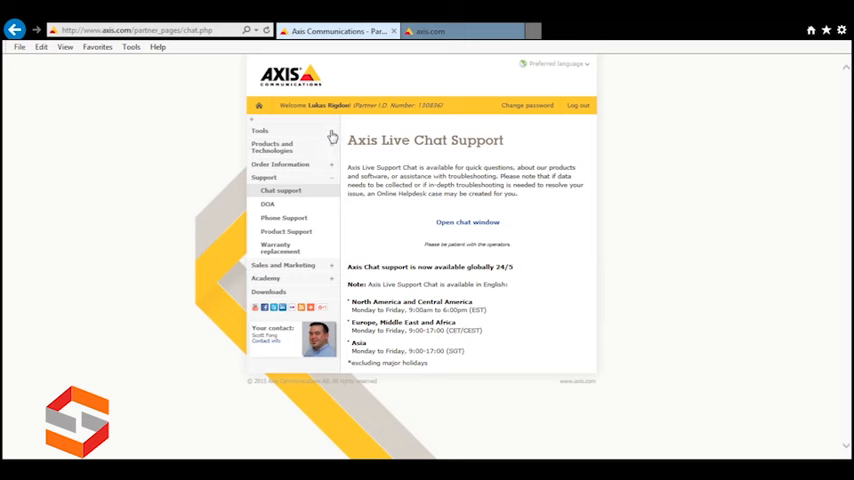
Expand Tools and open Project pricing to list pending project requests.
click(260, 130)
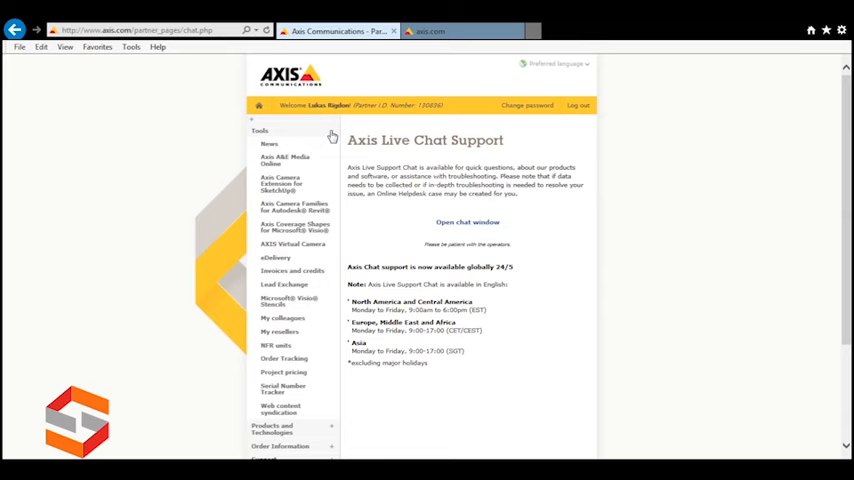
mouse_move(285, 378)
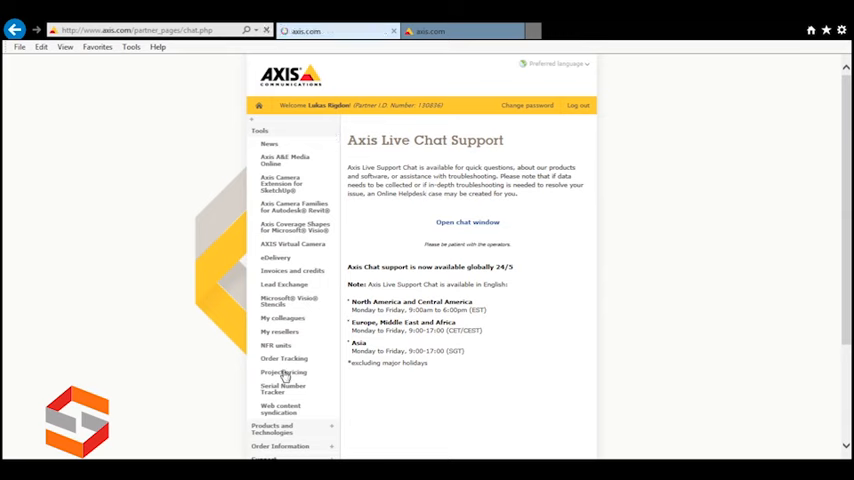
click(283, 372)
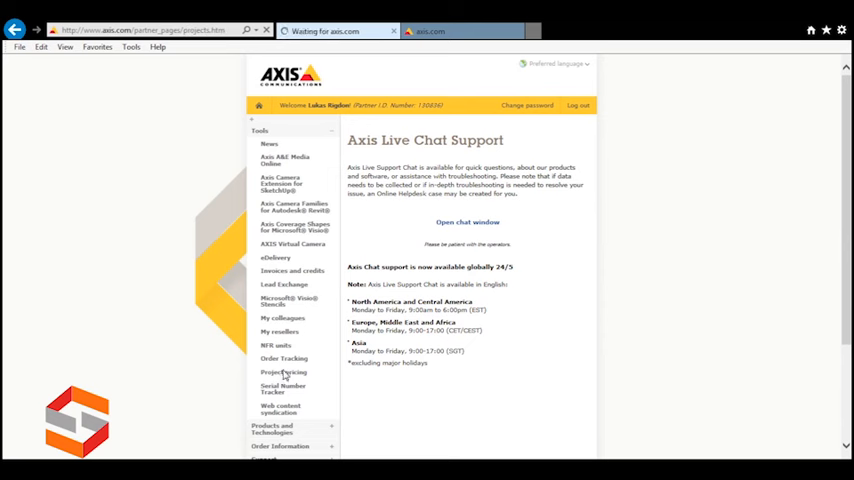
click(284, 372)
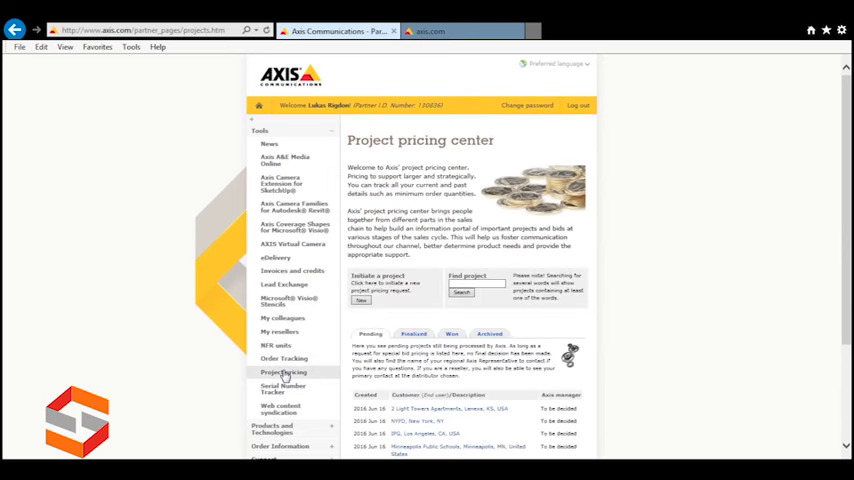